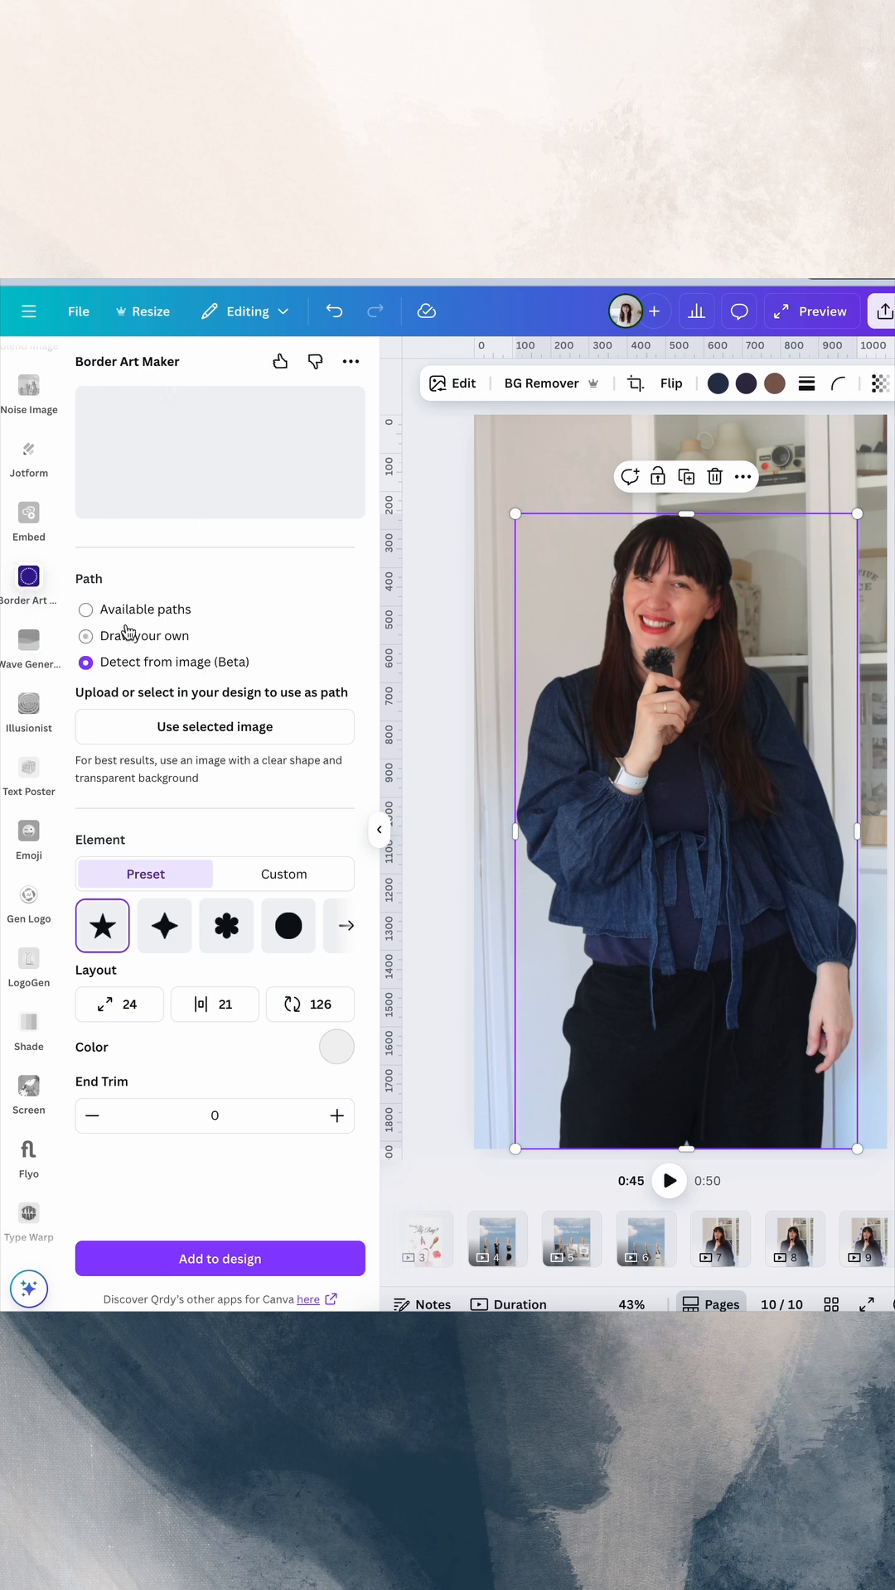
# Step: Browse the path modes and load the cut-out person photo as the path to trace
pyautogui.click(86, 610)
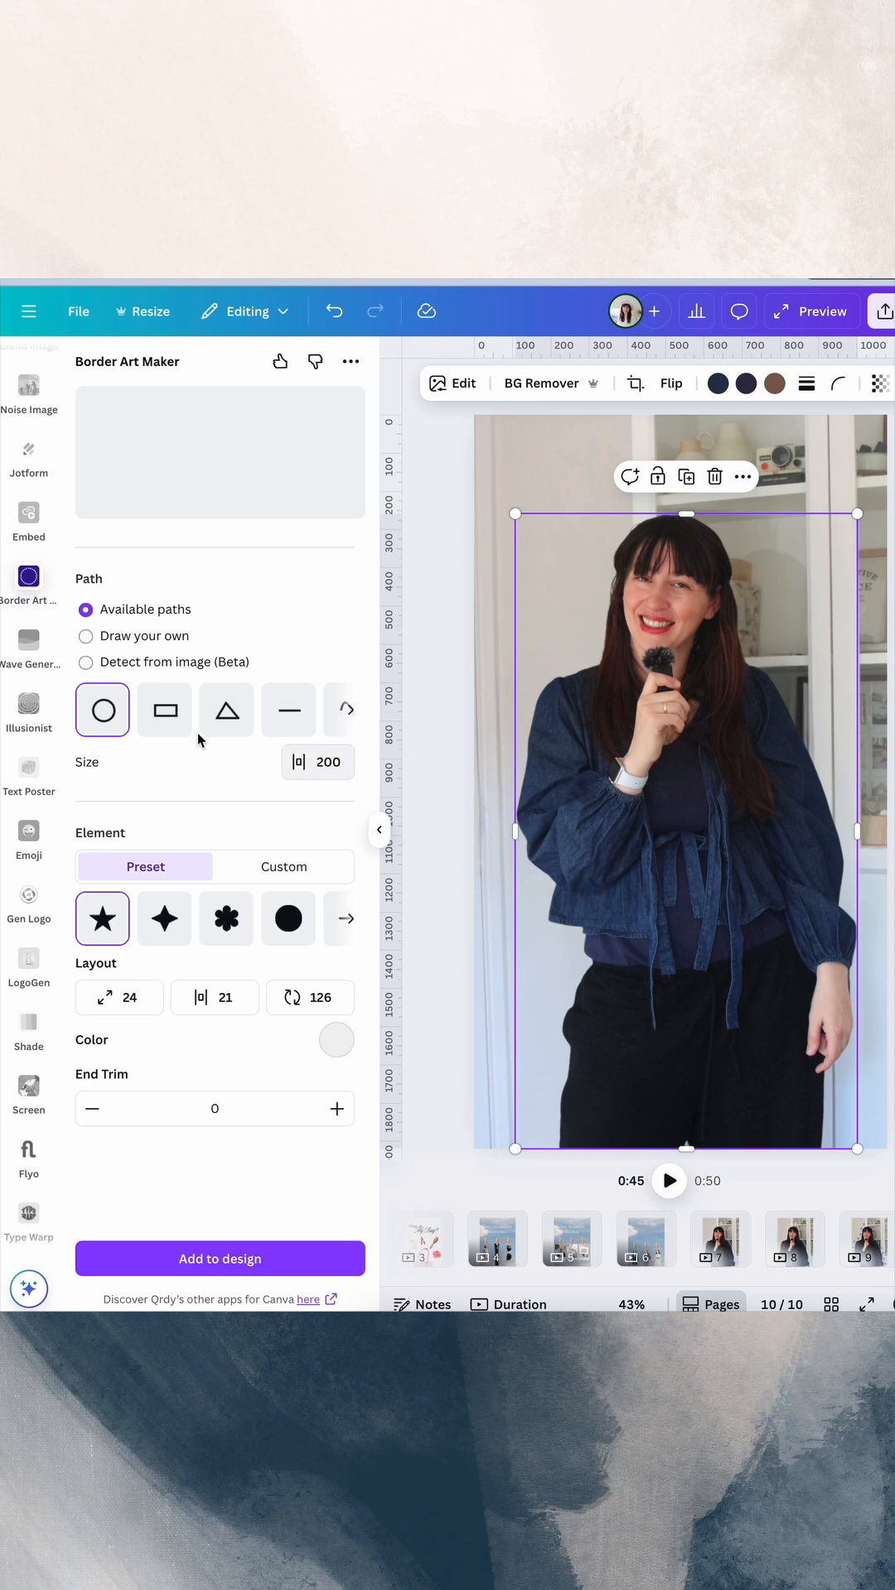
pyautogui.click(86, 636)
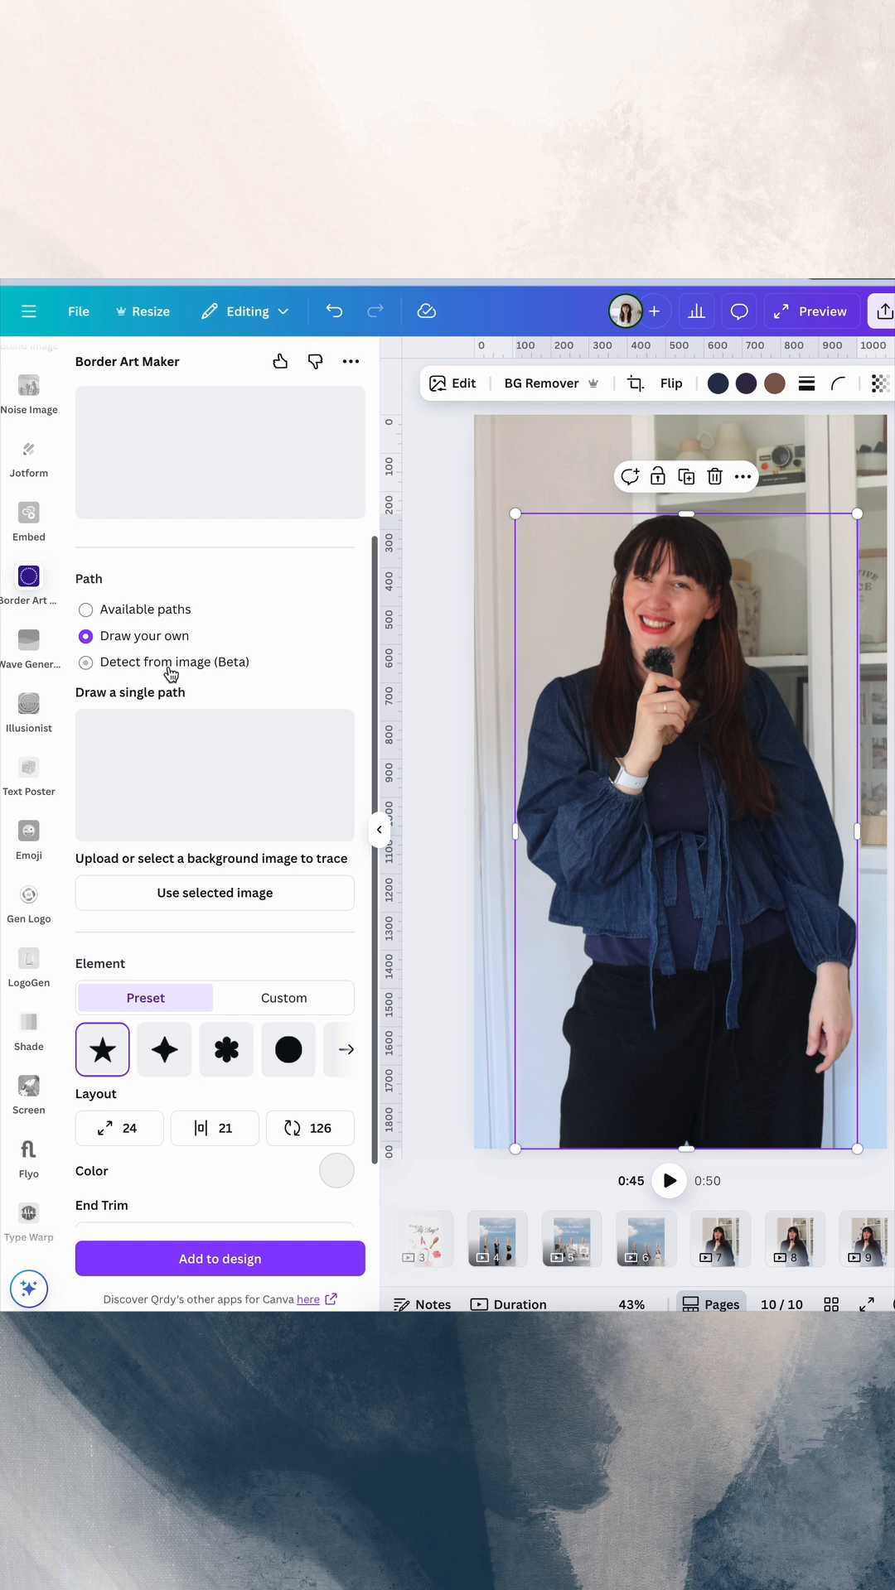
pyautogui.click(85, 661)
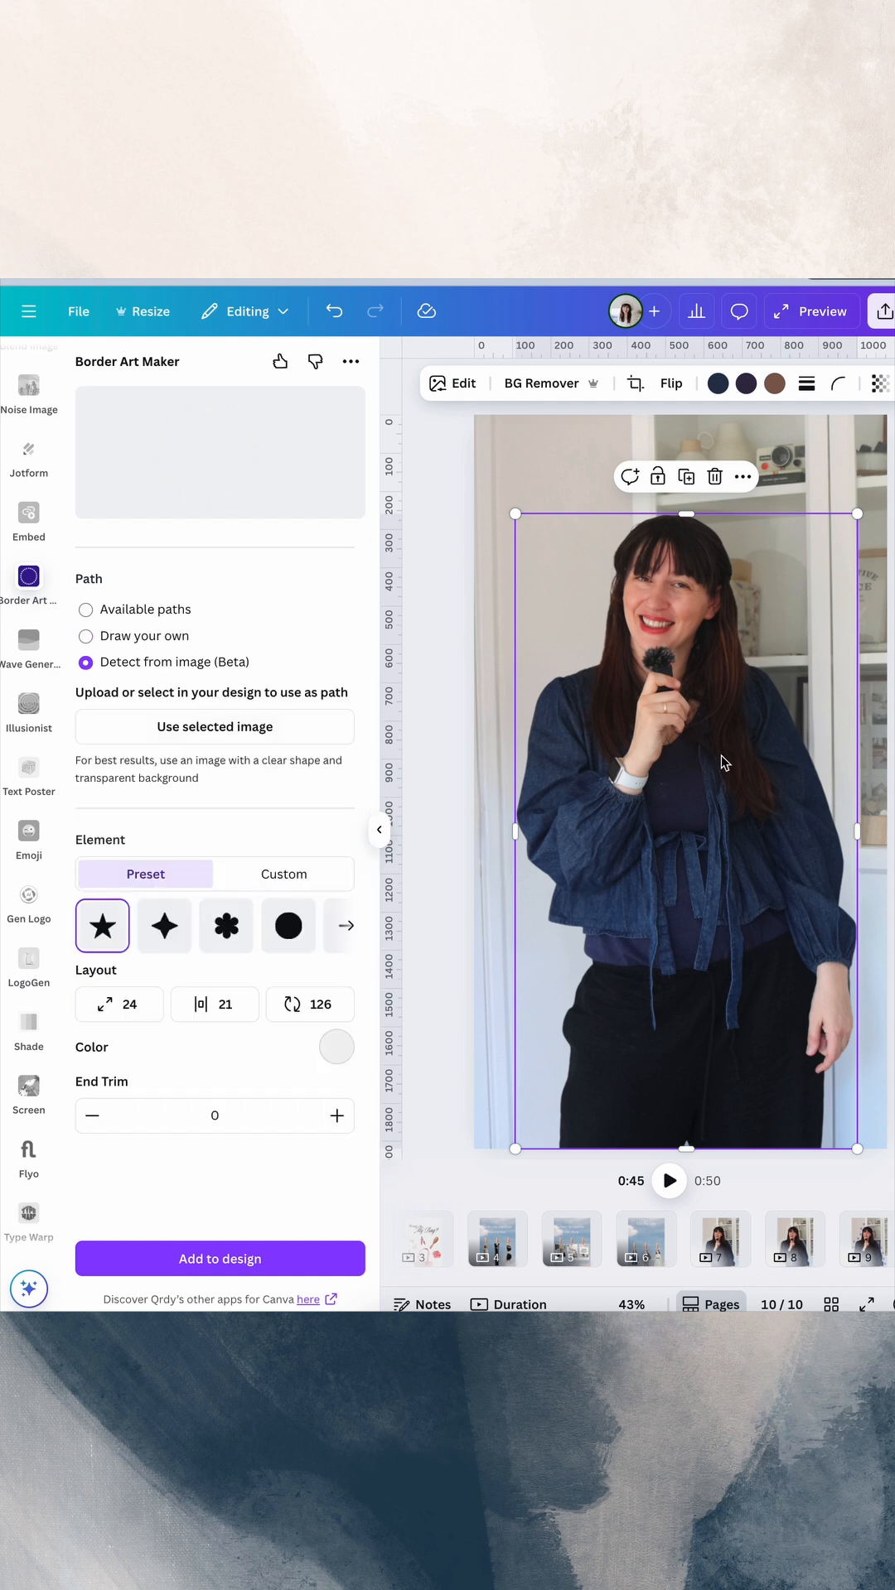
pyautogui.click(214, 726)
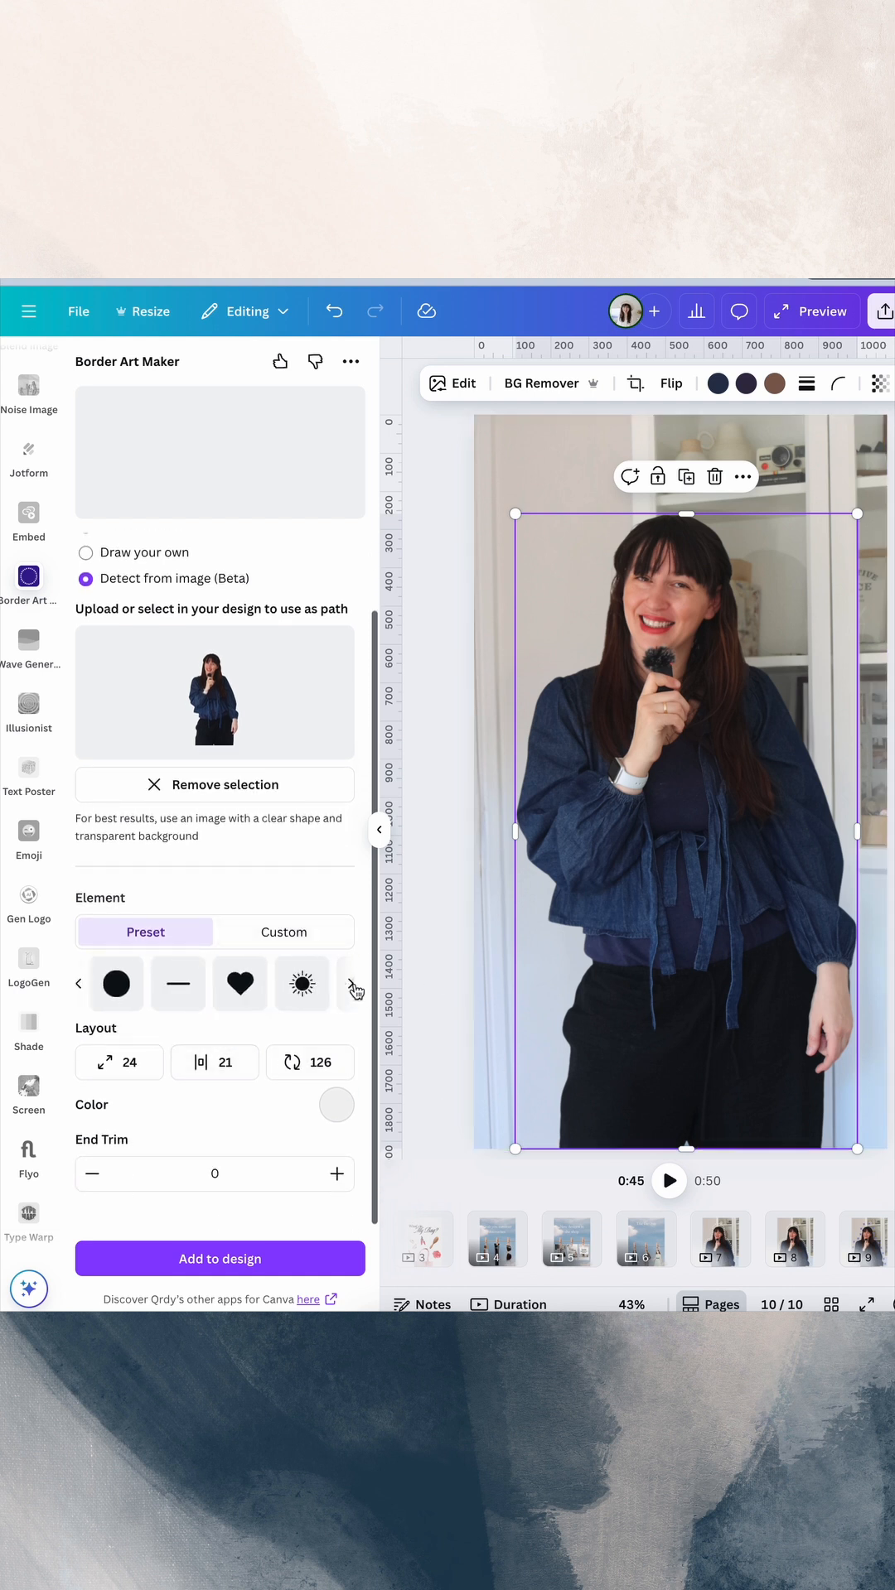
# Step: Choose the flower shape from the first preset set for the border elements
pyautogui.click(352, 984)
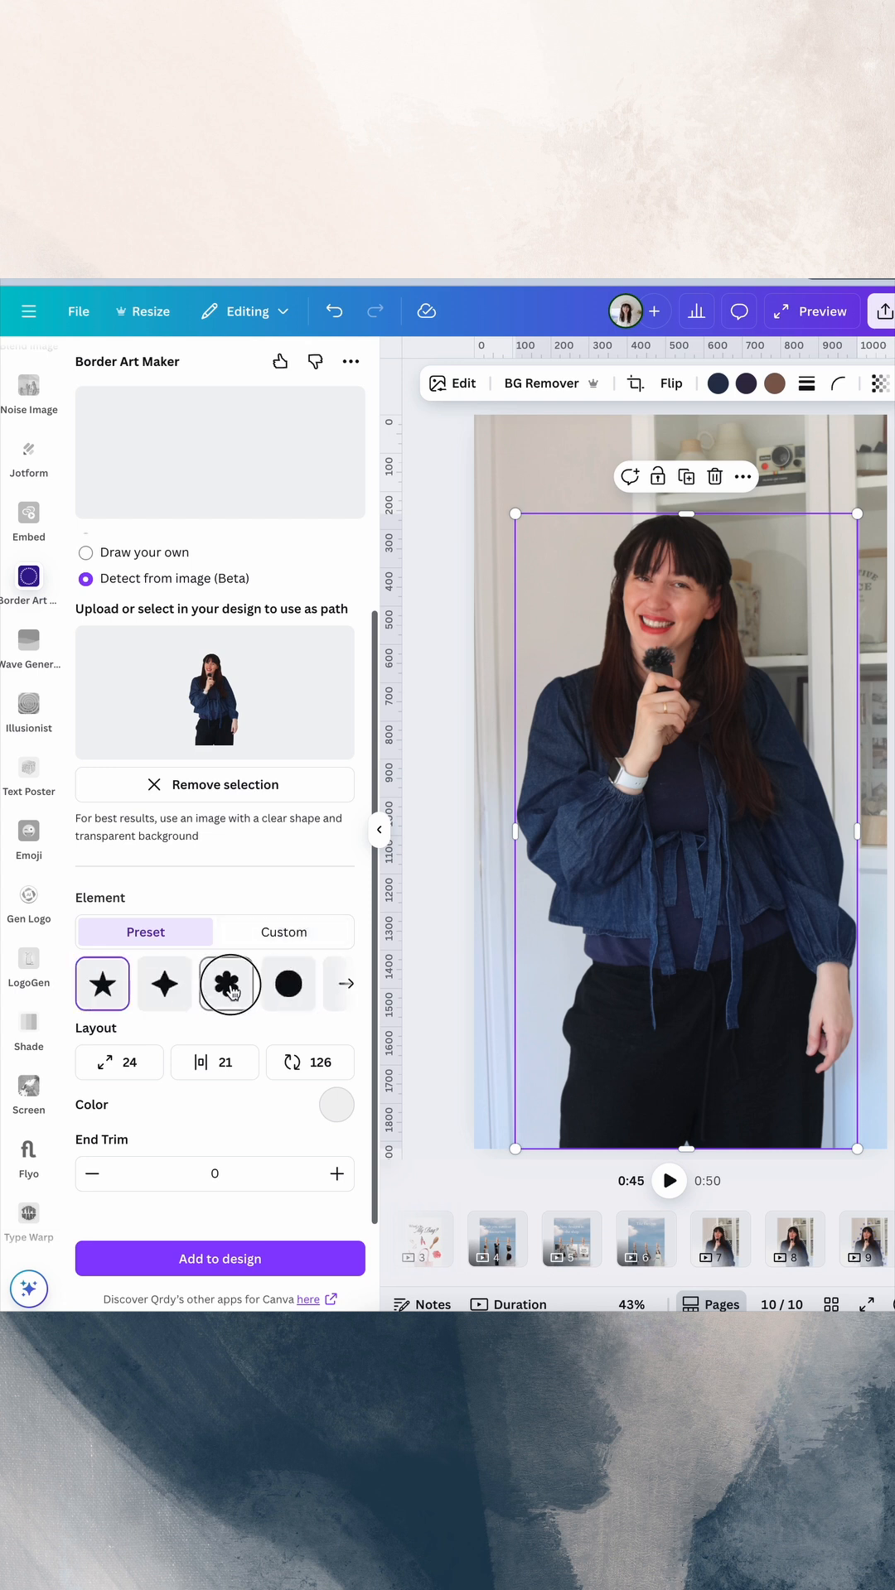
pyautogui.click(227, 983)
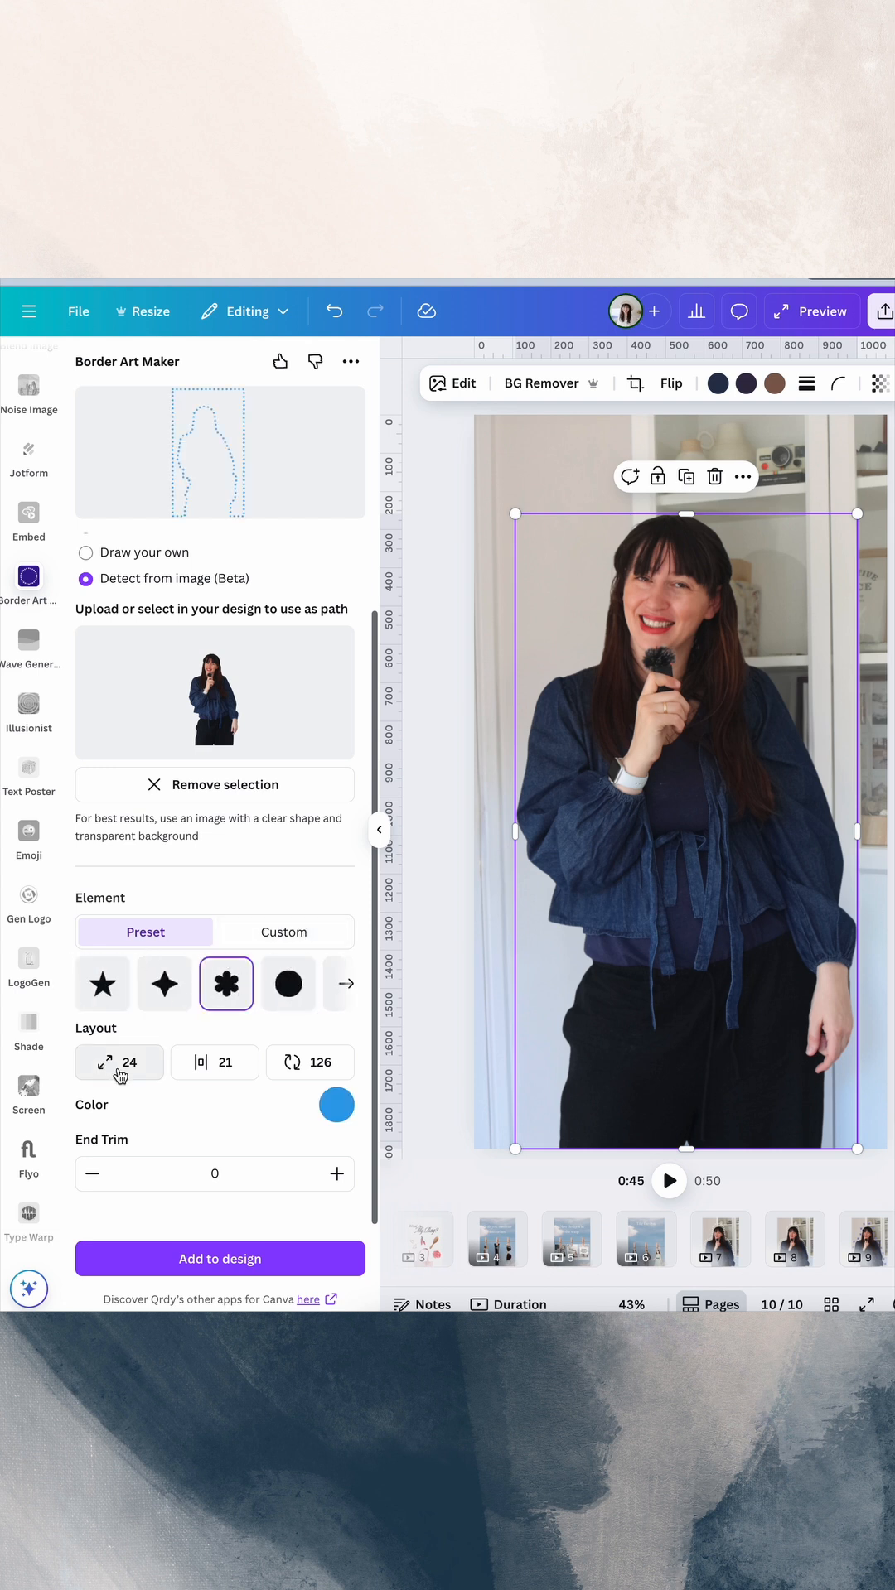
# Step: Shrink the flower elements to size 4 with spacing 4 and start choosing their colour
pyautogui.click(119, 1063)
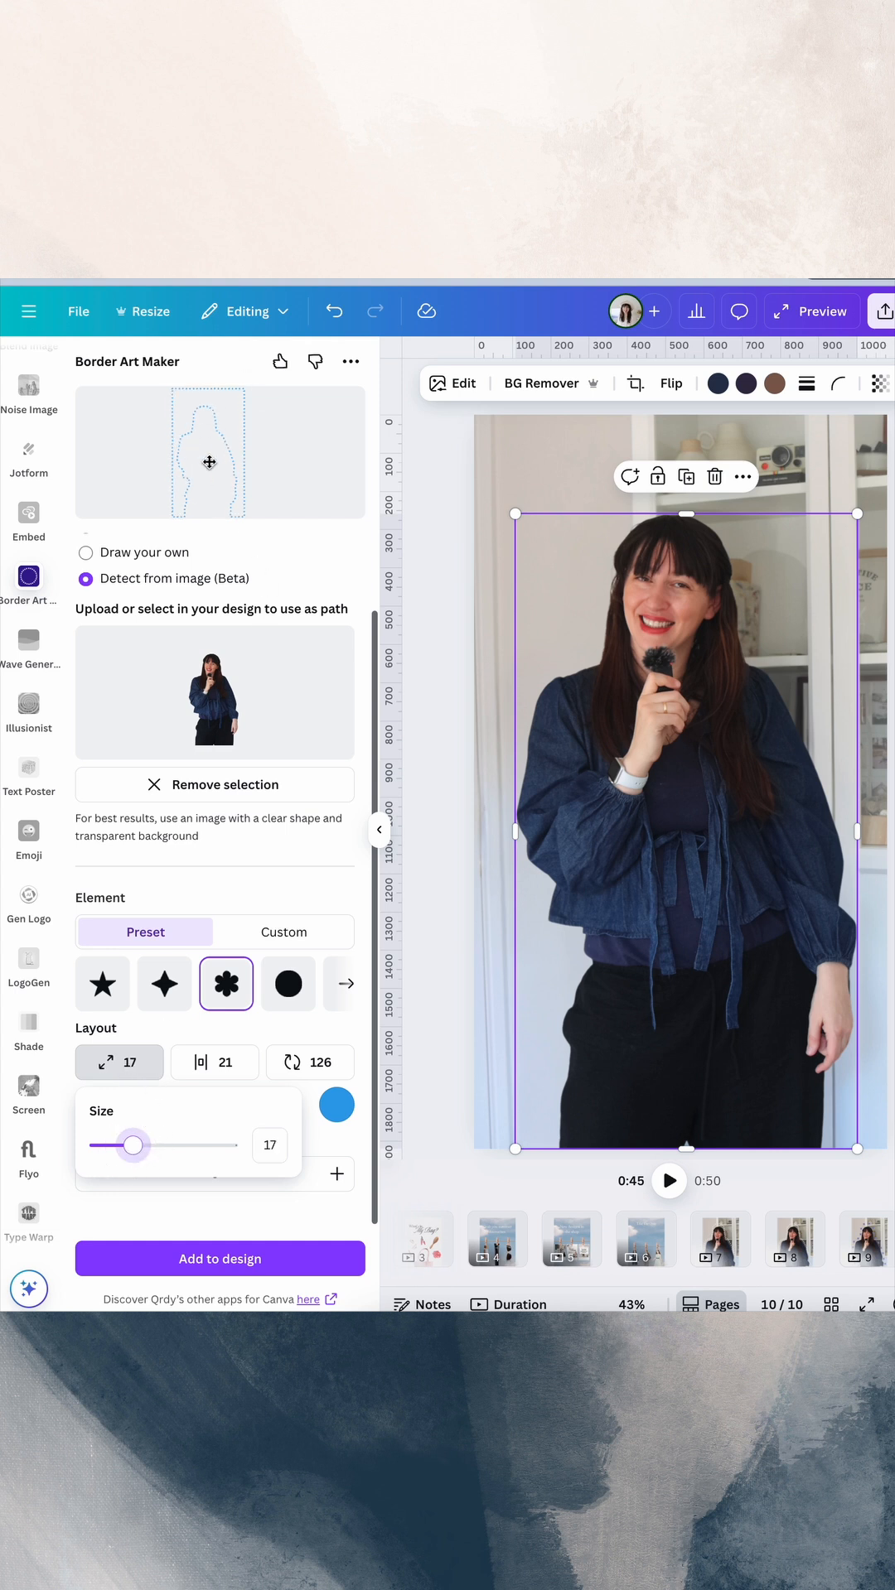
pyautogui.moveTo(135, 1147); pyautogui.dragTo(110, 1146)
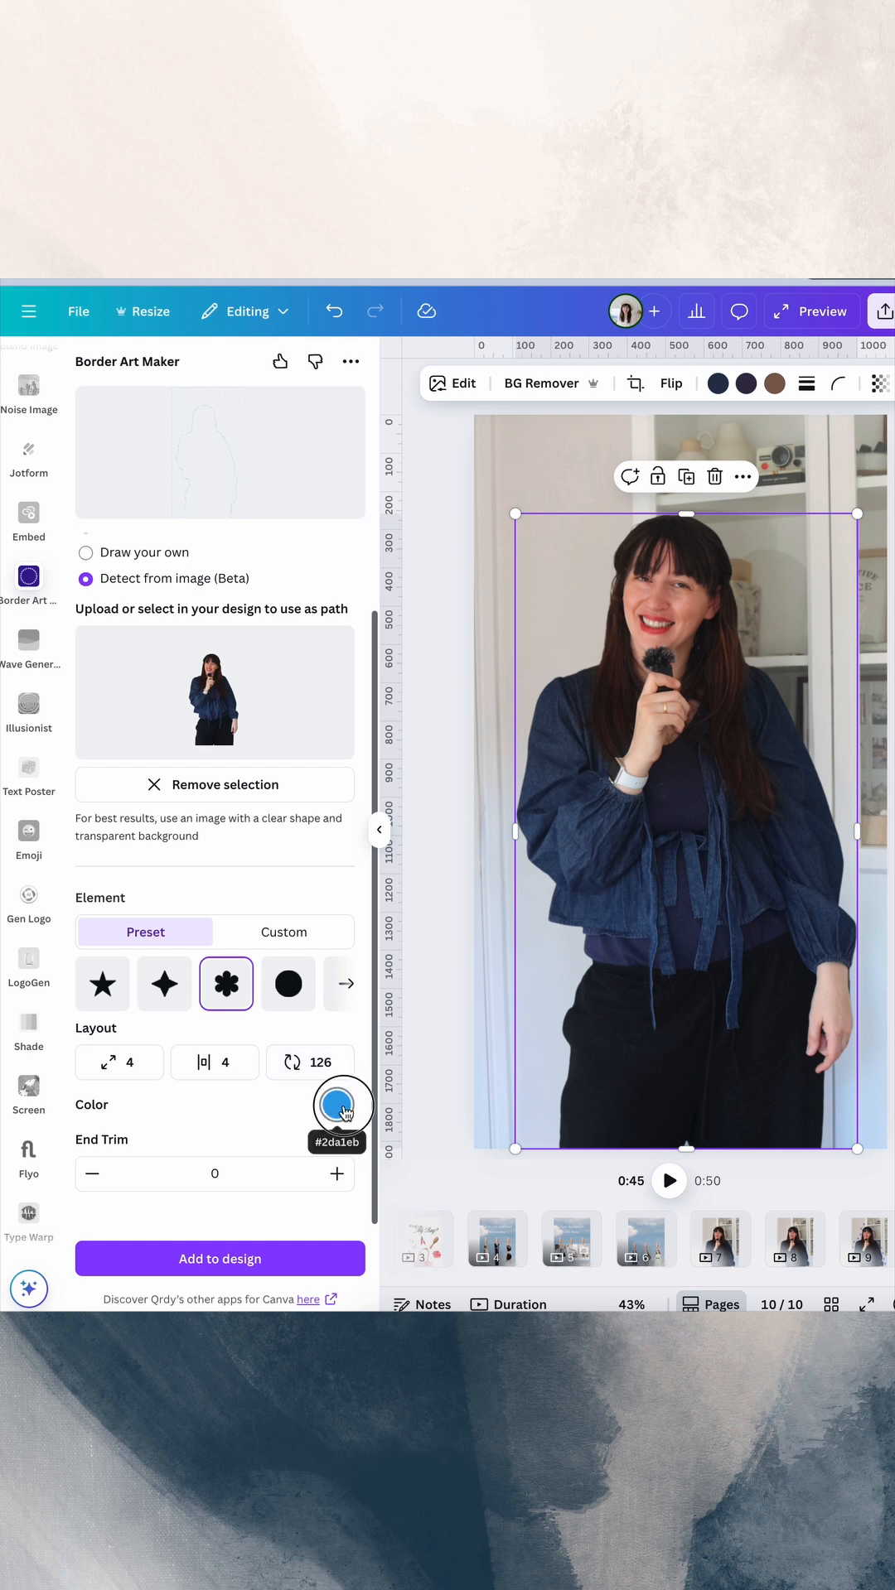
pyautogui.click(336, 1105)
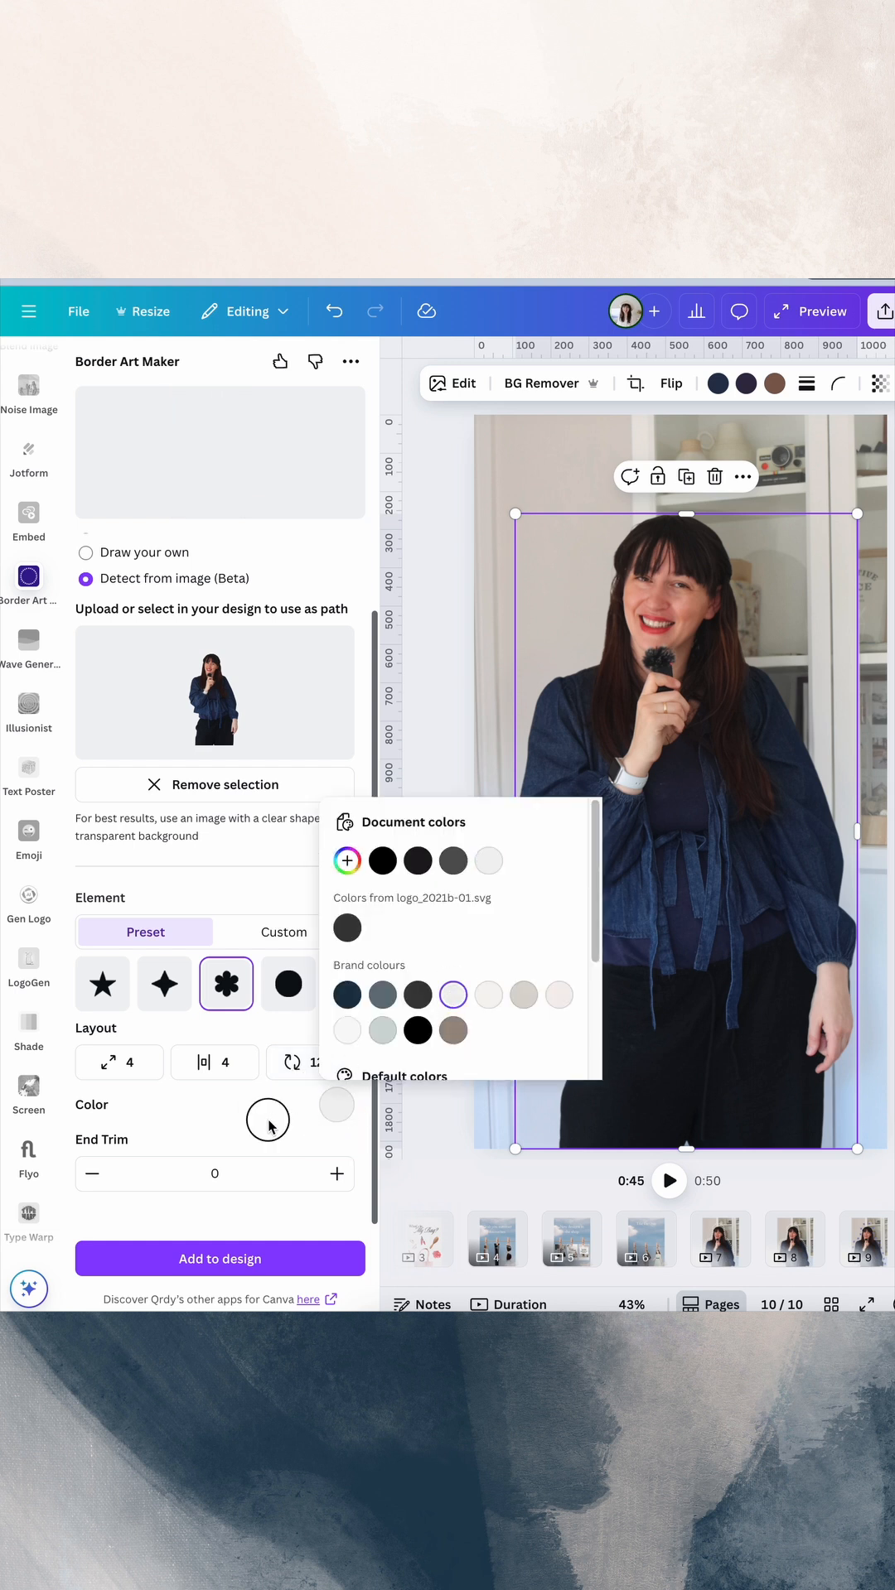